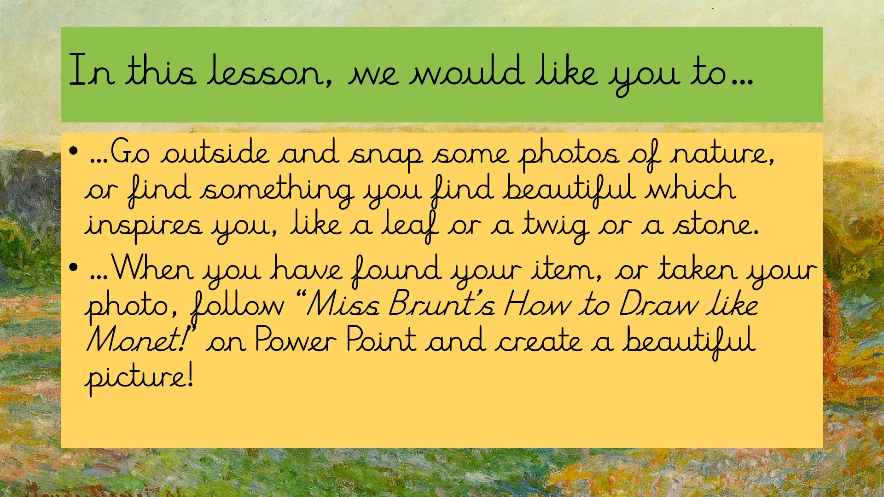
# Advance to the recap slide listing six Impressionist facts, from capturing light to contrasting colours.
pyautogui.press('Right')
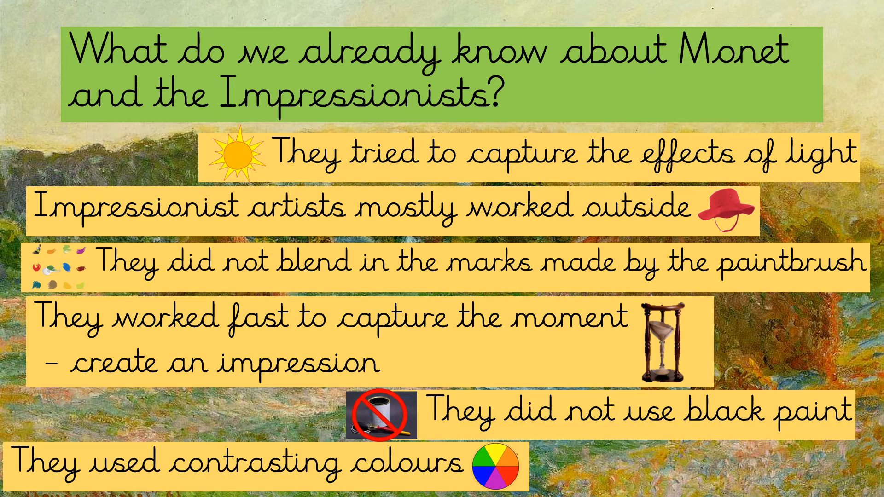
# Move through the Welcome back leaf-photo slide to 'Why have you chosen your photo or object?'.
pyautogui.press('Right')
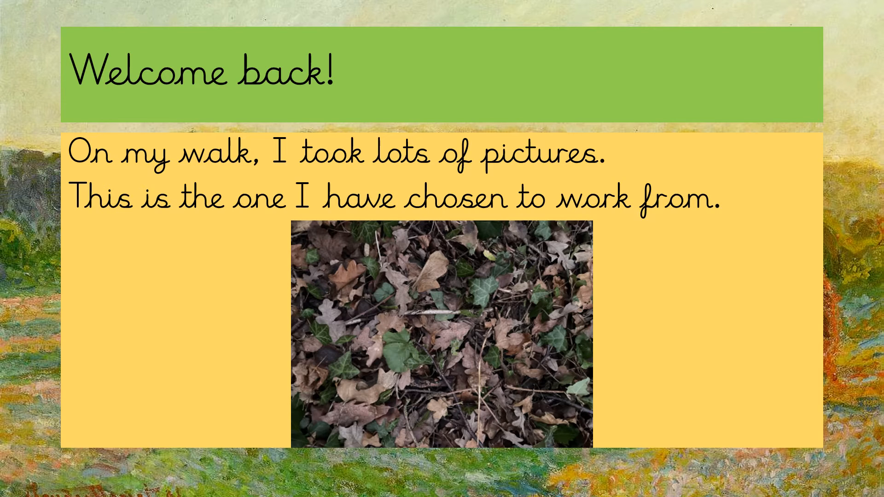
pyautogui.press('Right')
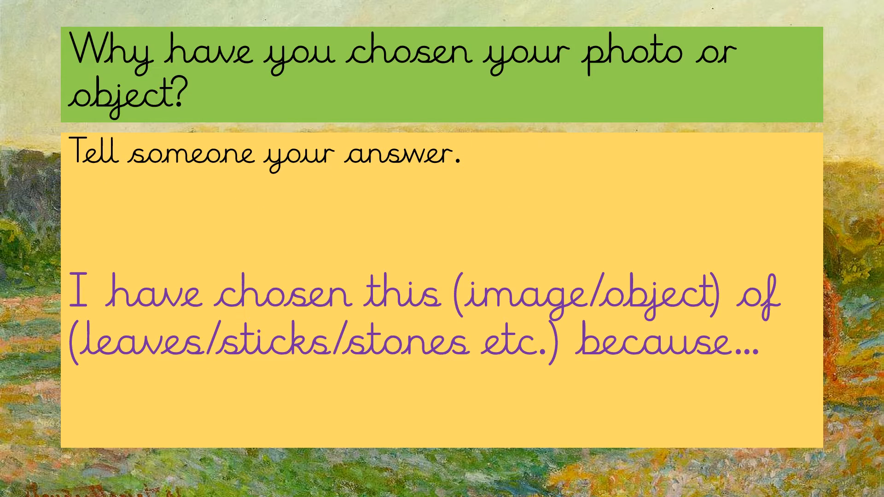